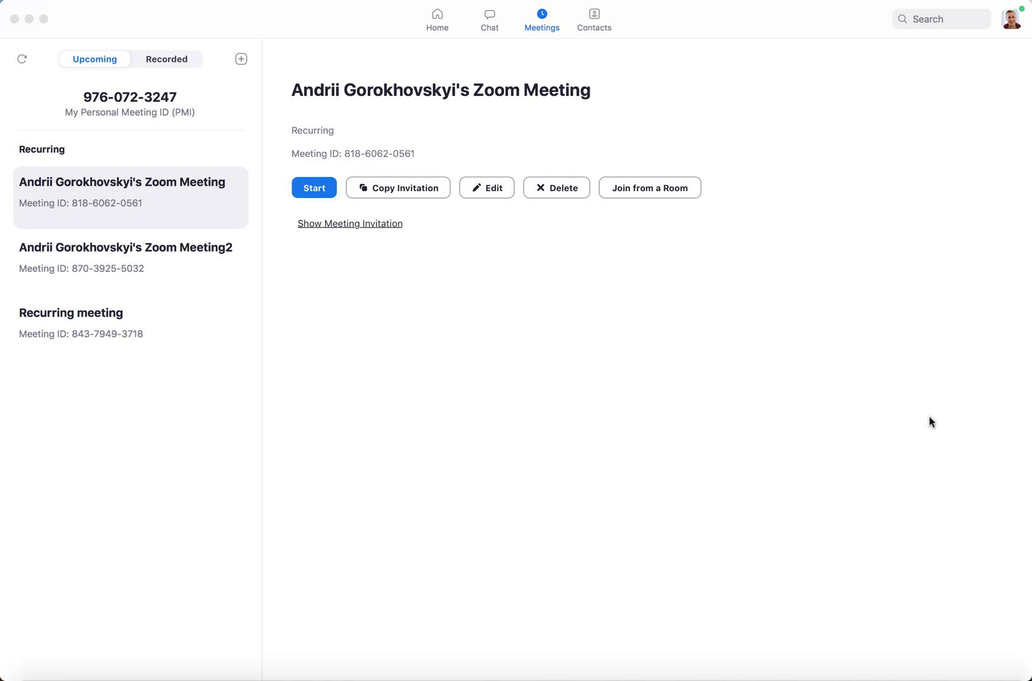
{"action": "mouse_move", "coordinate": [550, 197]}
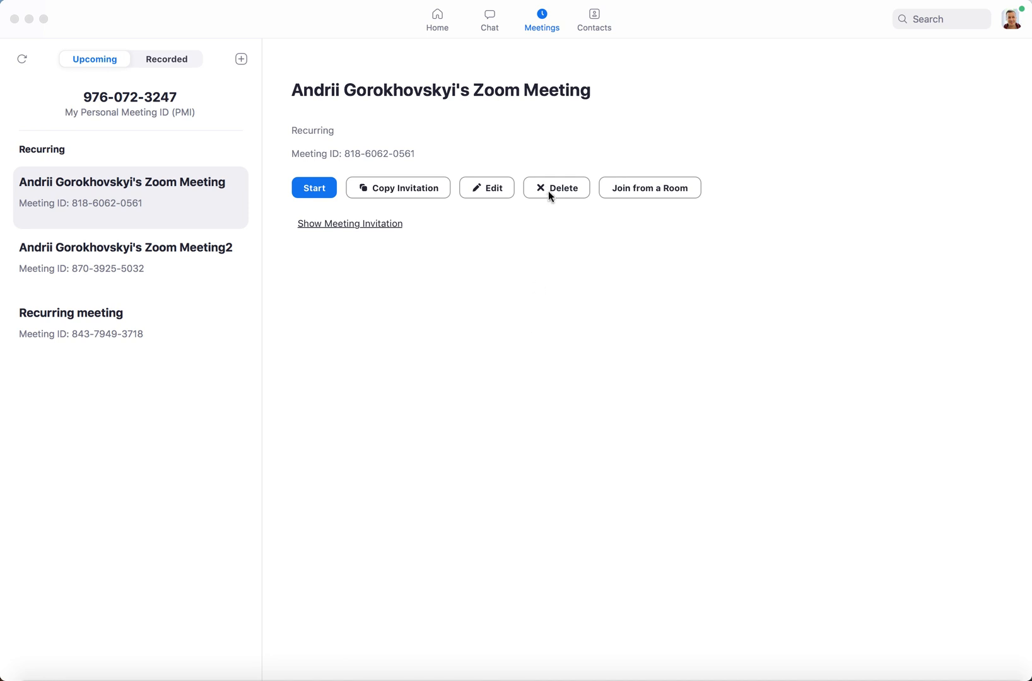
{"action": "left_click", "coordinate": [556, 188]}
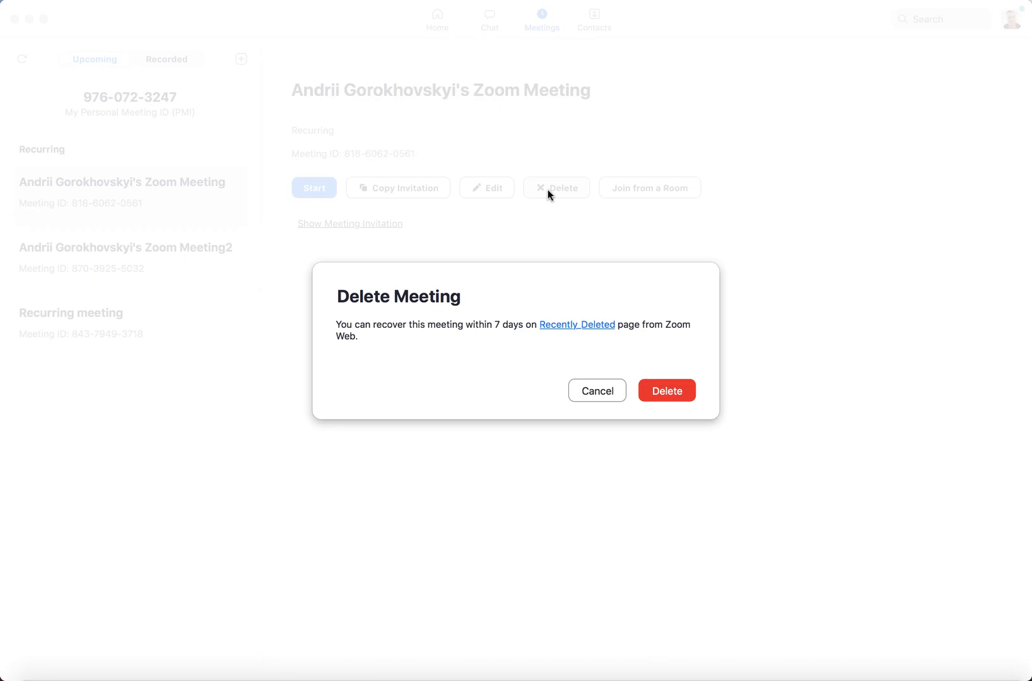
{"action": "mouse_move", "coordinate": [353, 329]}
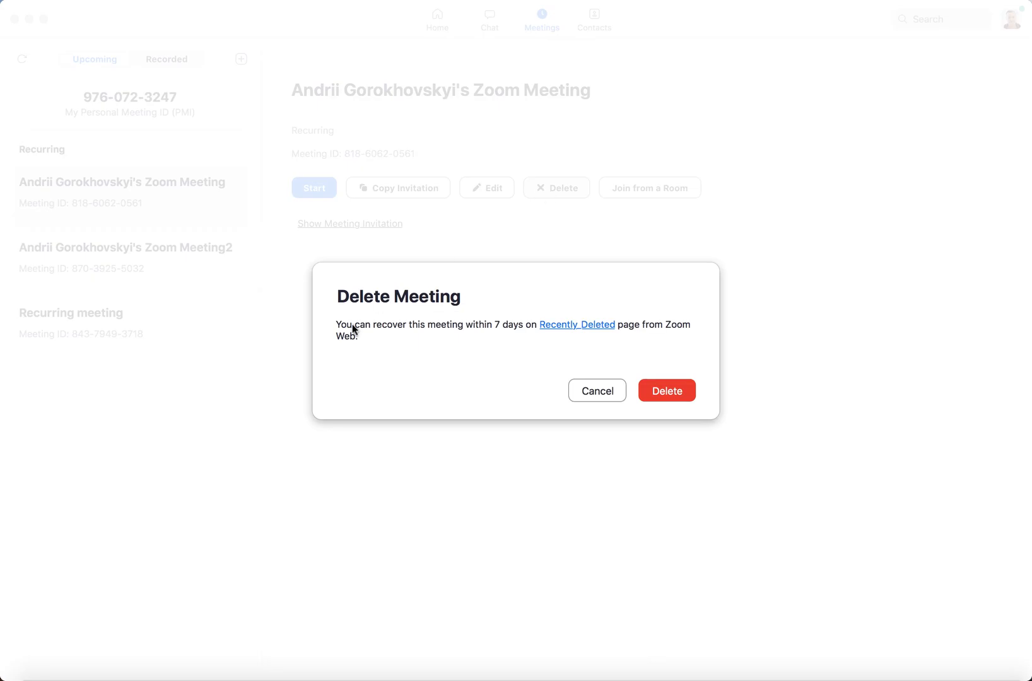
{"action": "mouse_move", "coordinate": [449, 332]}
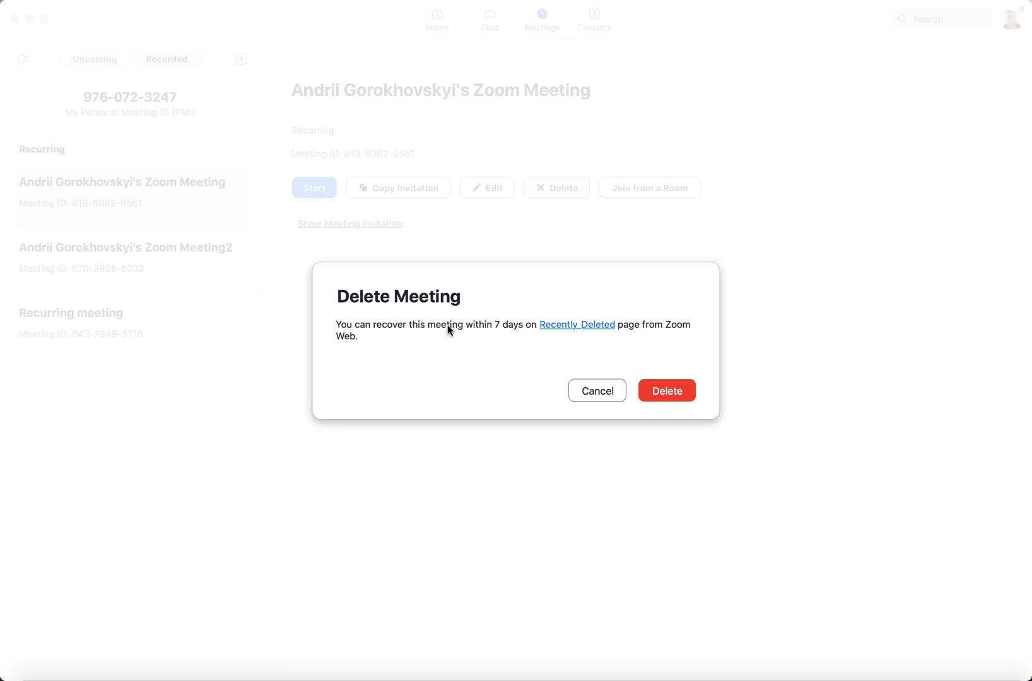
{"action": "mouse_move", "coordinate": [475, 333]}
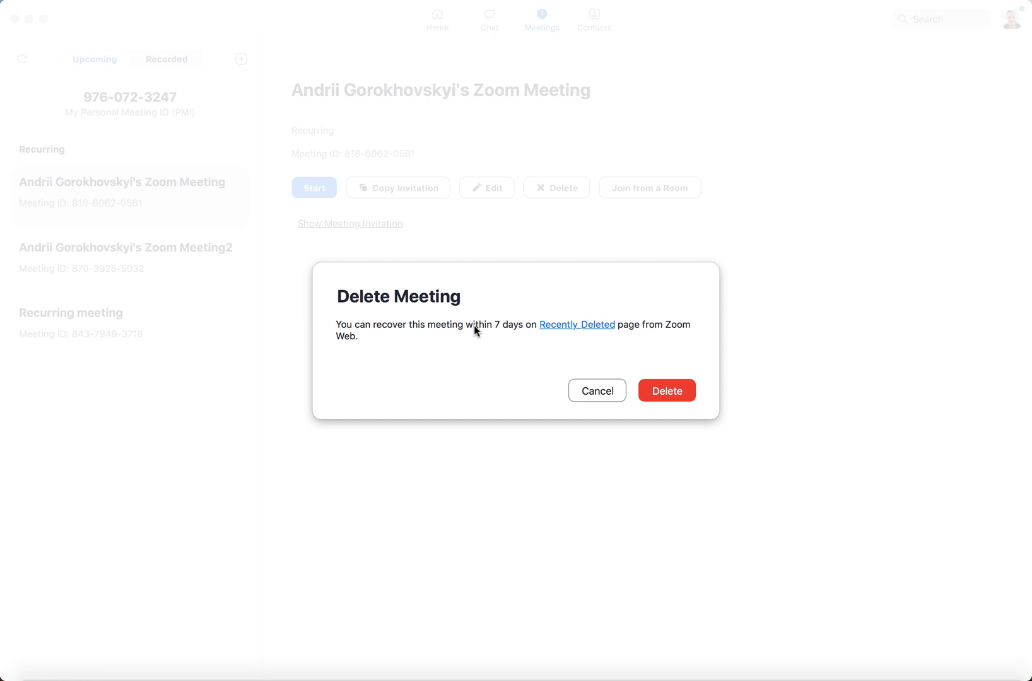
{"action": "mouse_move", "coordinate": [584, 361]}
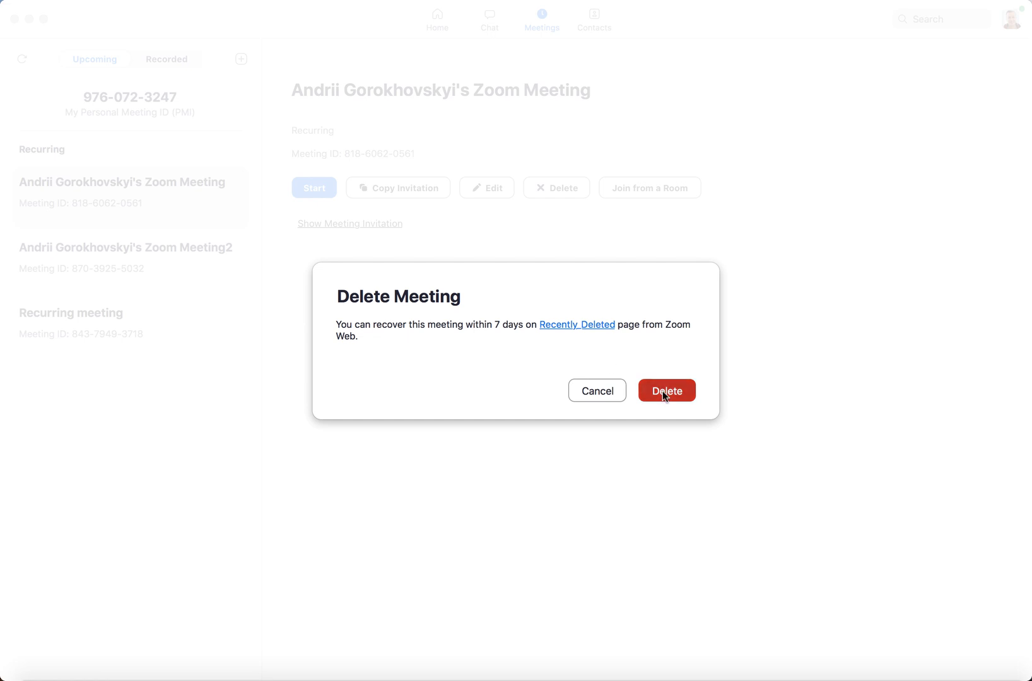
{"action": "left_click", "coordinate": [666, 391]}
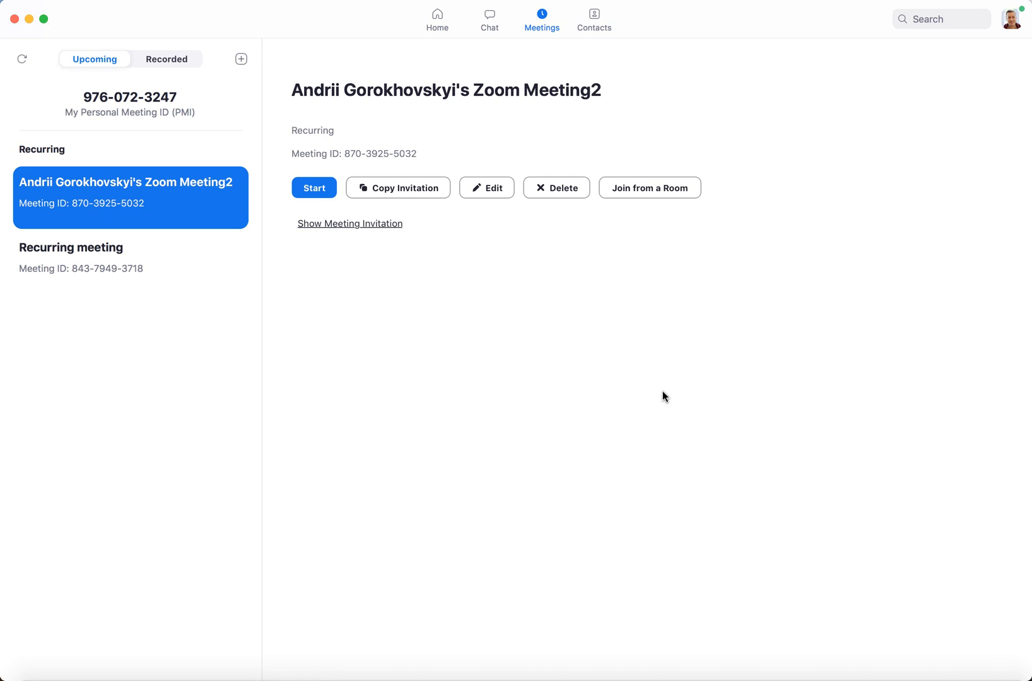
{"action": "mouse_move", "coordinate": [960, 185]}
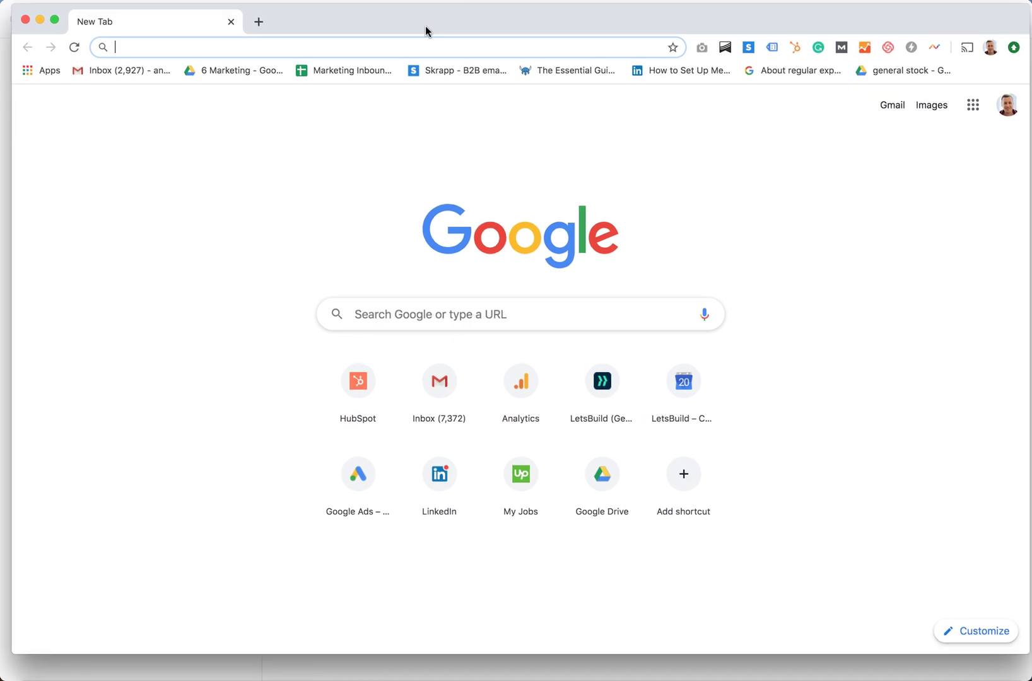
- Go to zoom.us and enter My Account to reach the profile page
{"action": "type", "text": "zoom.us"}
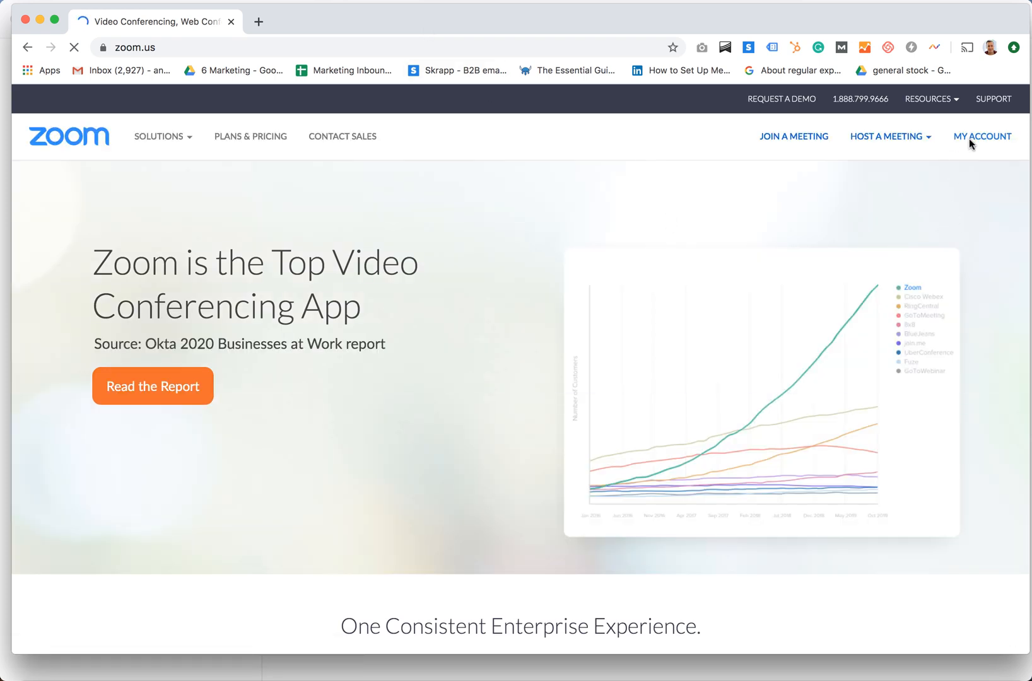
{"action": "left_click", "coordinate": [983, 136]}
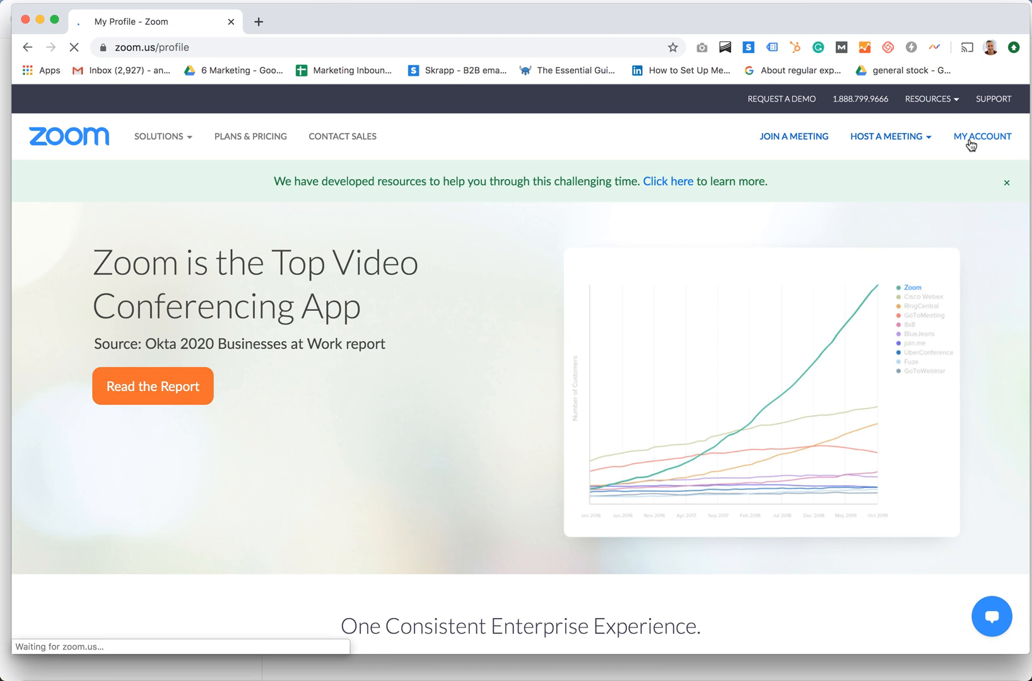
{"action": "left_click", "coordinate": [981, 136]}
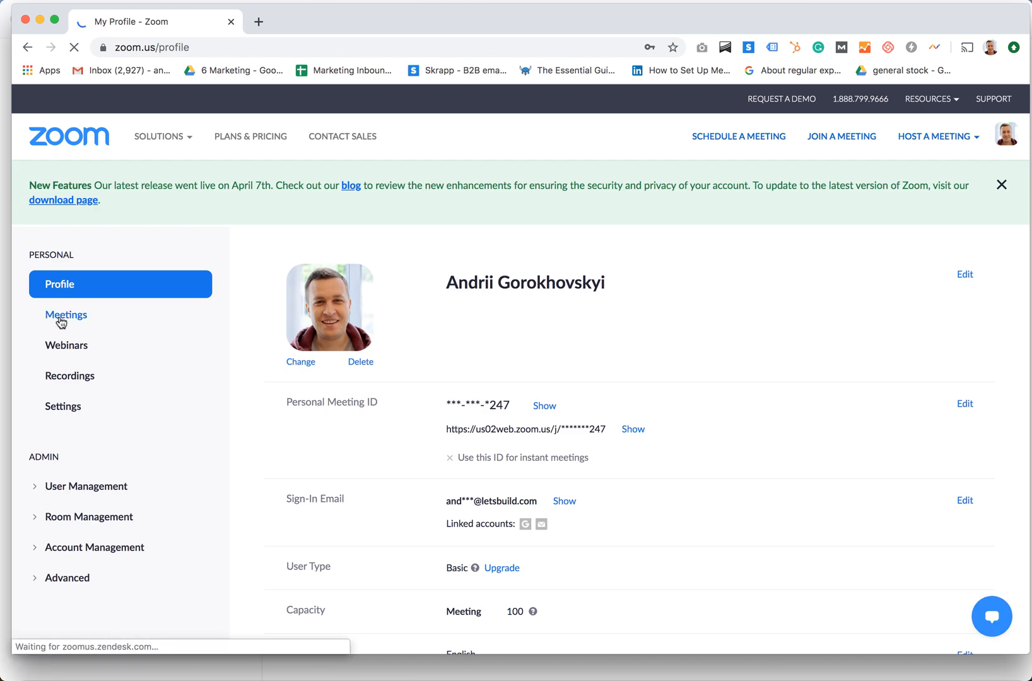
- Go to Meetings in the sidebar and on to the Recently Deleted meetings page
{"action": "left_click", "coordinate": [65, 315]}
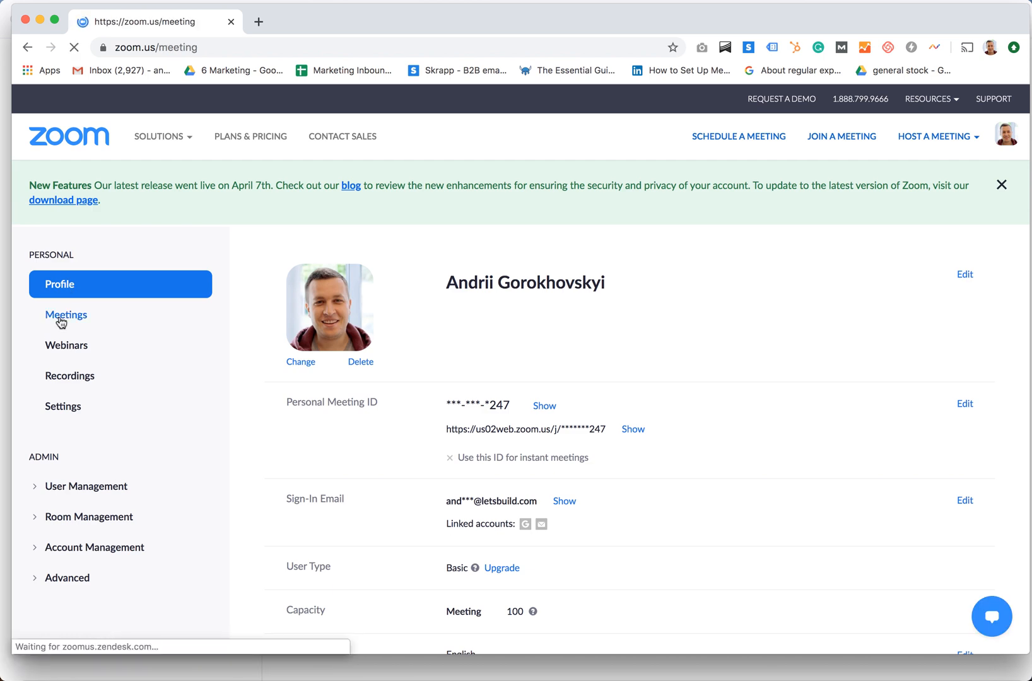
{"action": "left_click", "coordinate": [66, 315]}
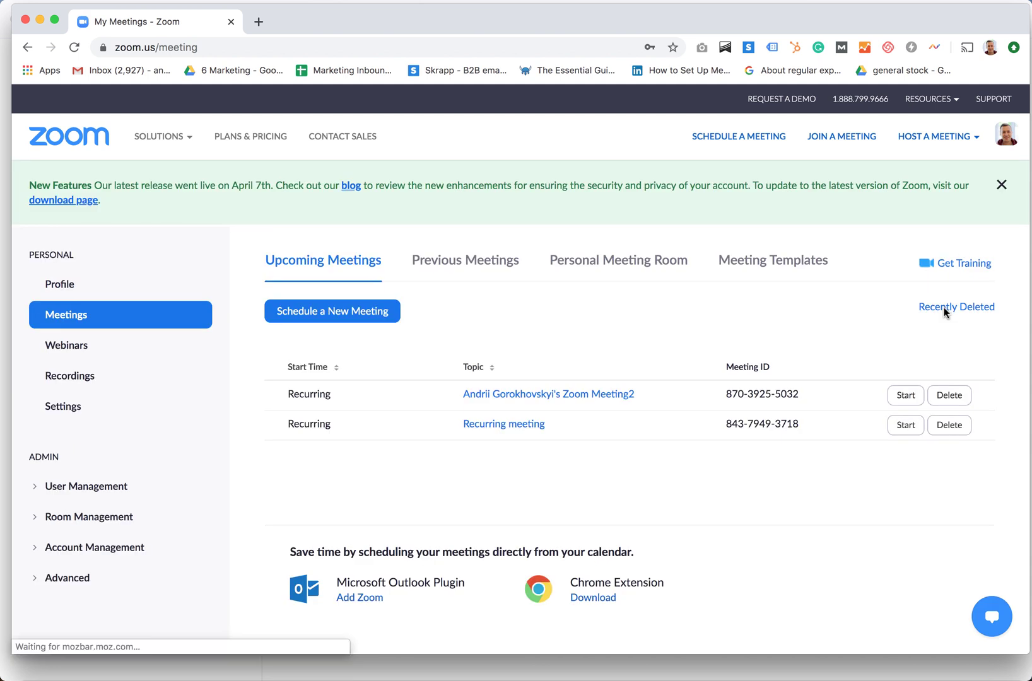
{"action": "left_click", "coordinate": [957, 307]}
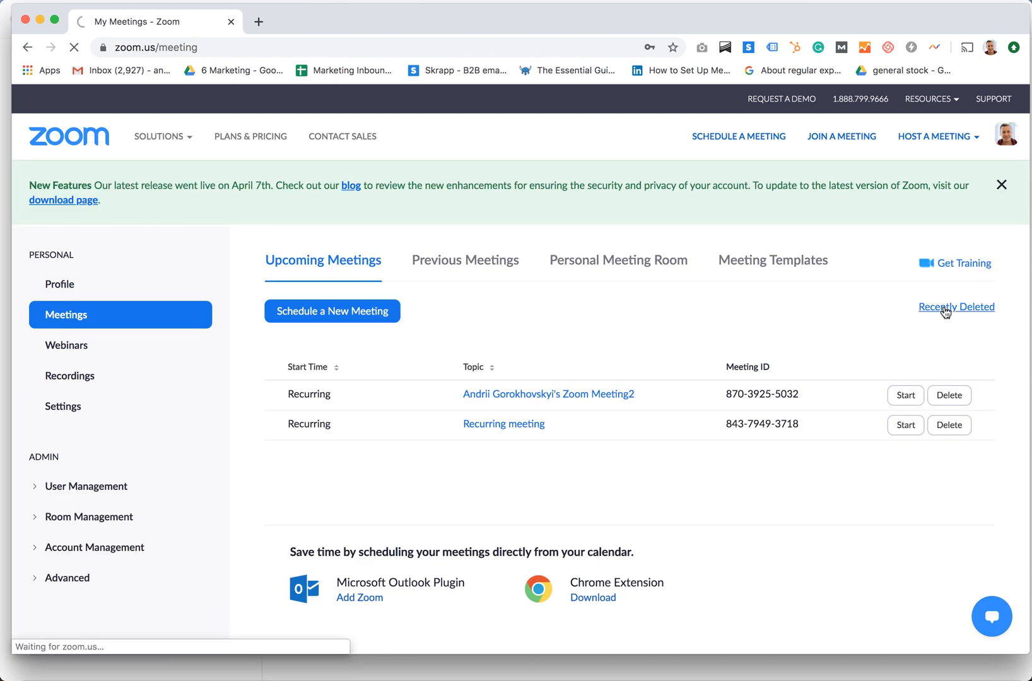
{"action": "left_click", "coordinate": [957, 307]}
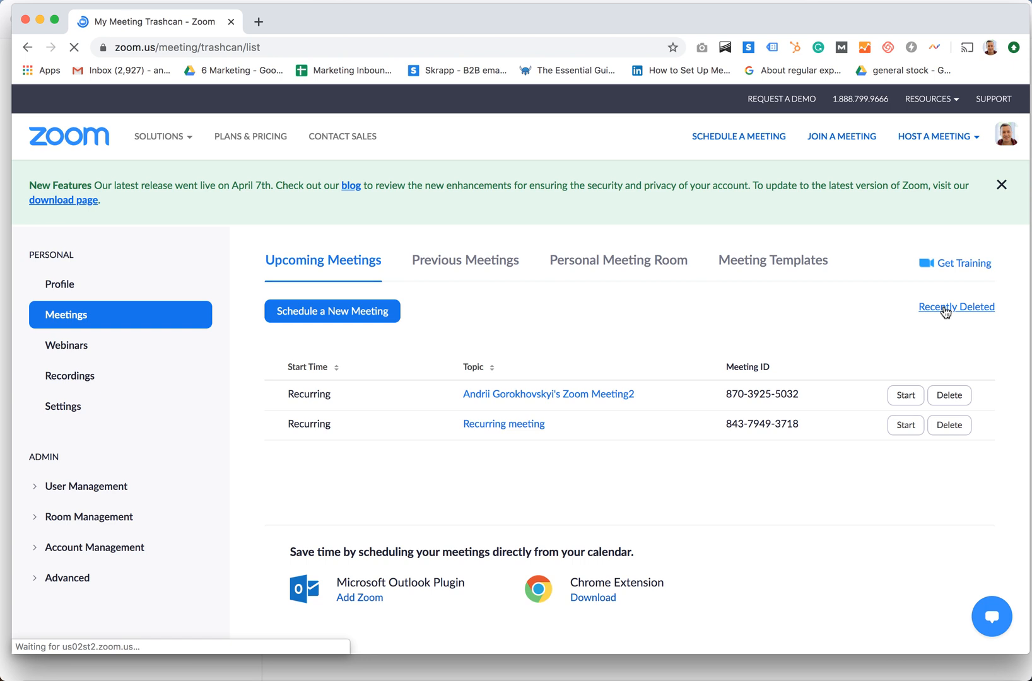
{"action": "left_click", "coordinate": [949, 307]}
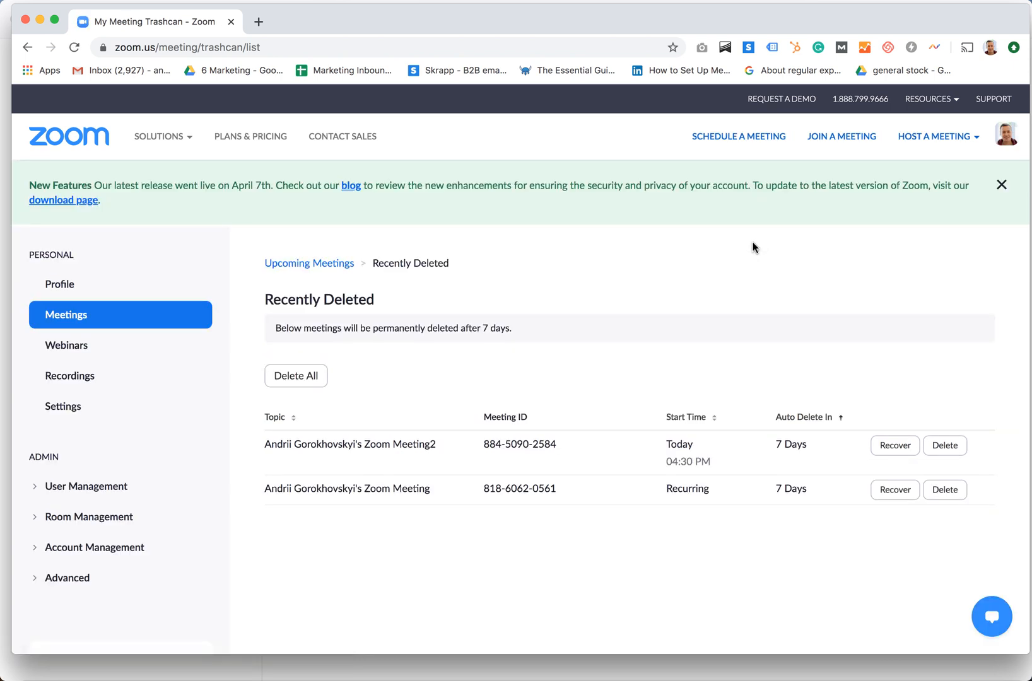
{"action": "mouse_move", "coordinate": [699, 284]}
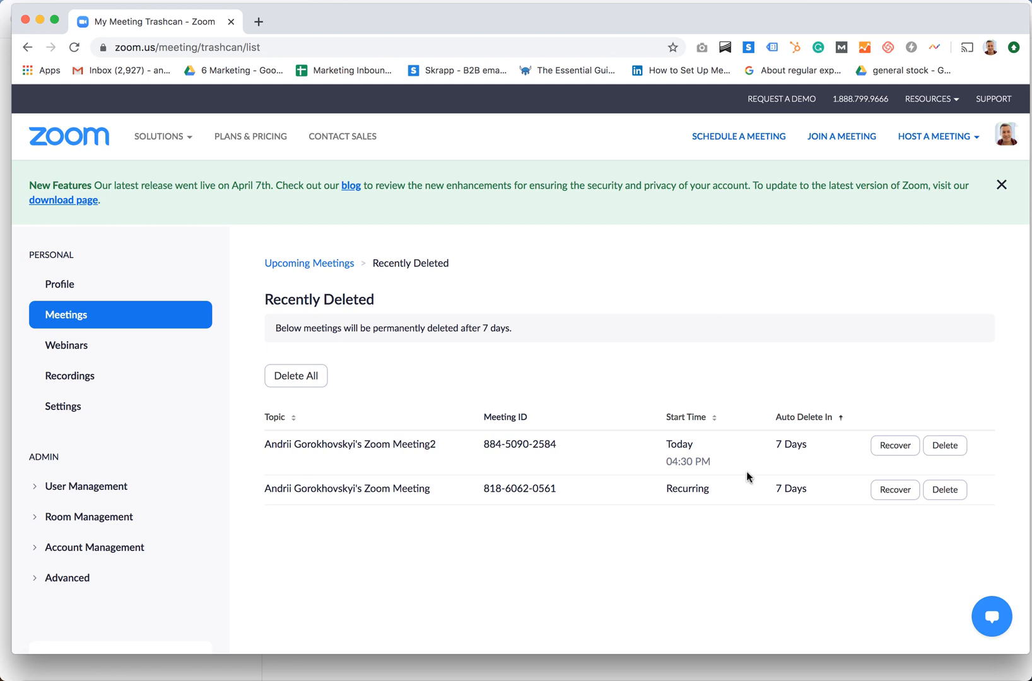
{"action": "mouse_move", "coordinate": [757, 461]}
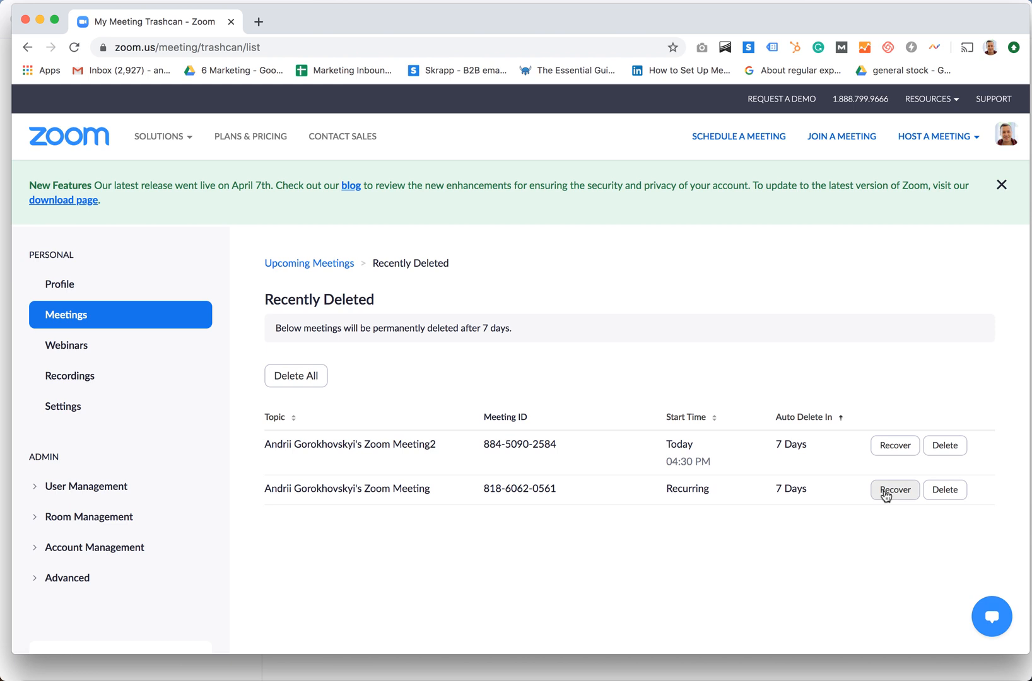
{"action": "left_click", "coordinate": [895, 490]}
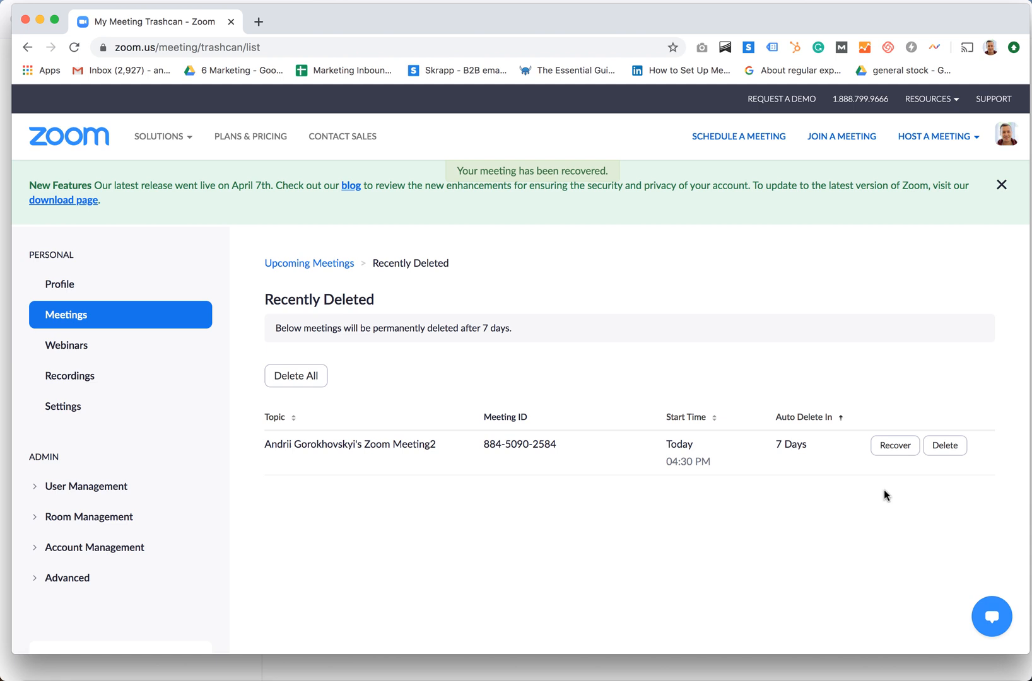
{"action": "mouse_move", "coordinate": [451, 18]}
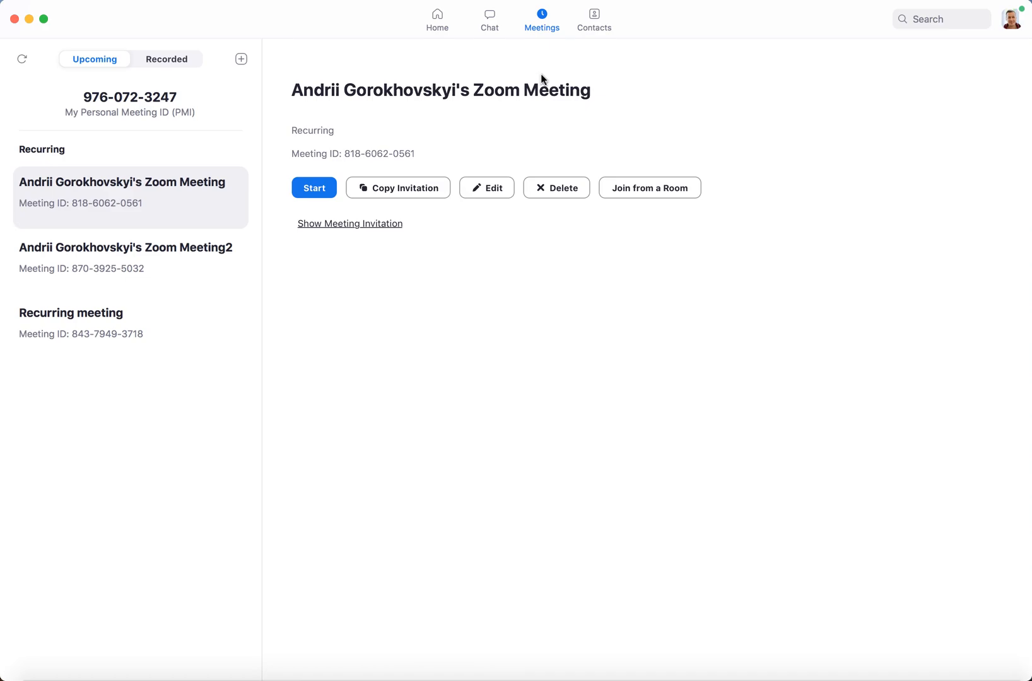
{"action": "mouse_move", "coordinate": [550, 157]}
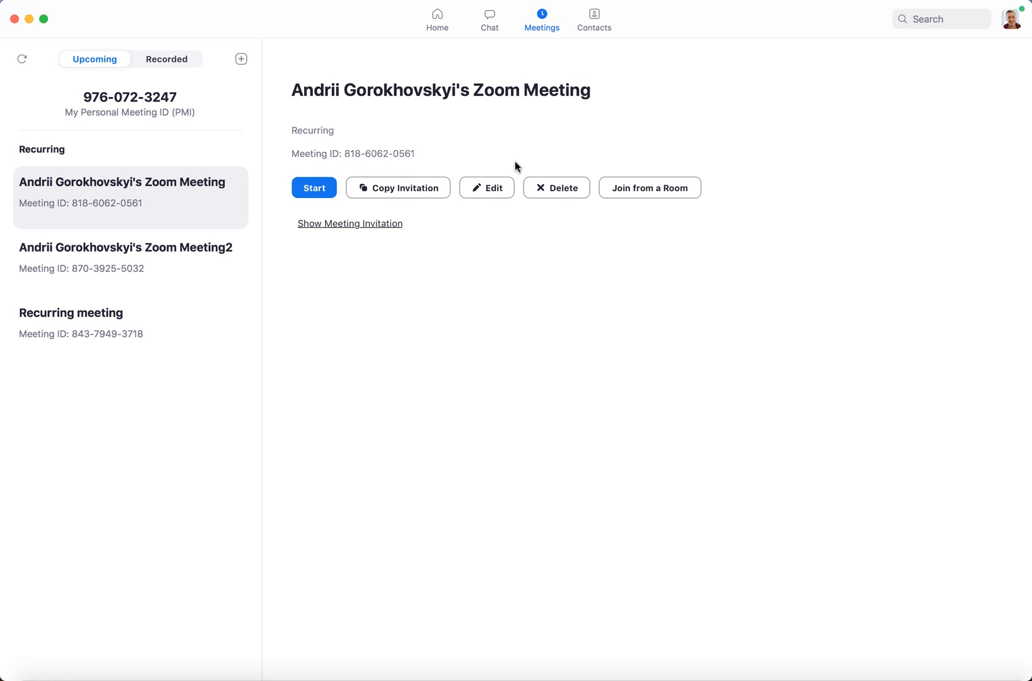
{"action": "mouse_move", "coordinate": [718, 124]}
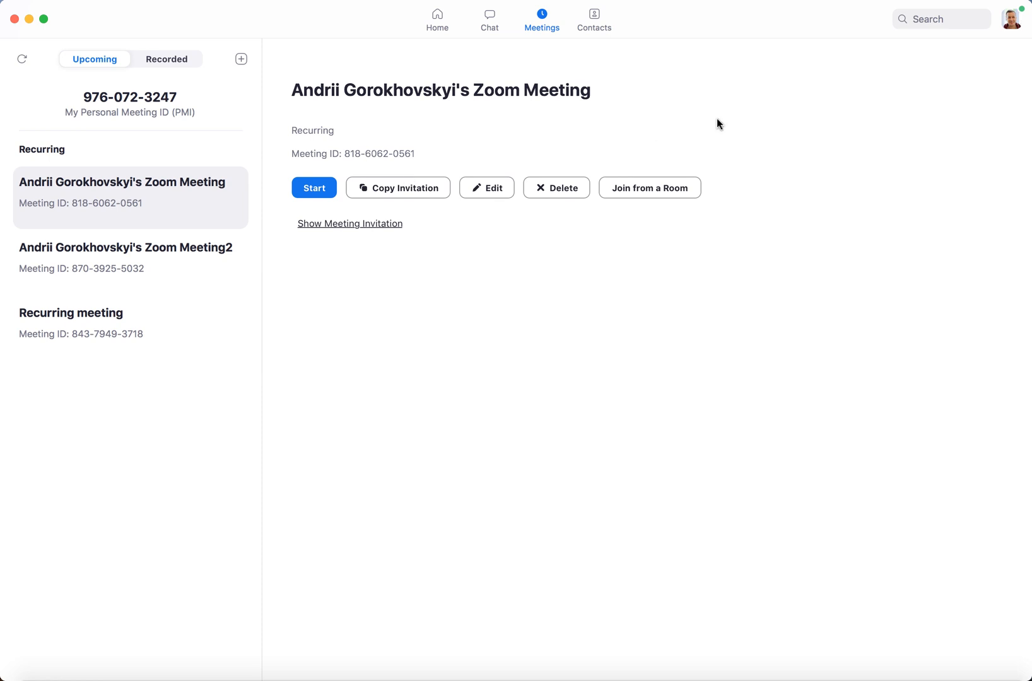